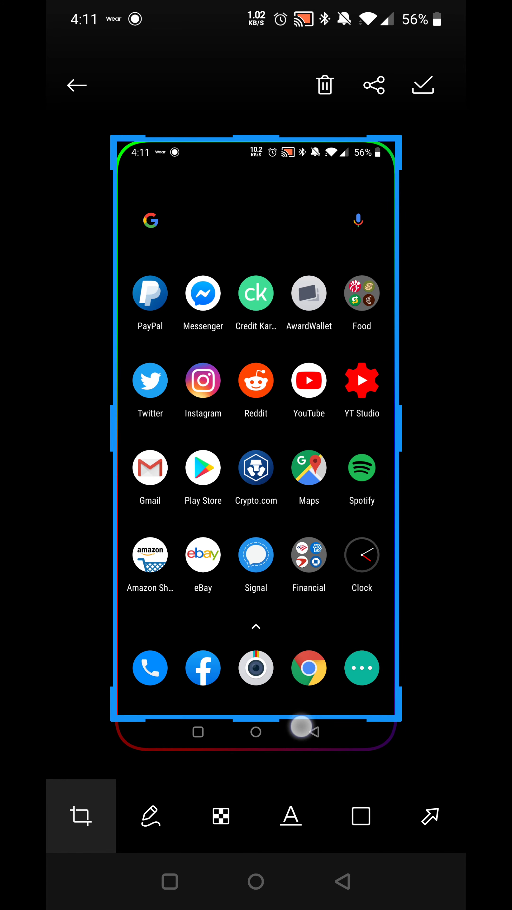
# Choose the Text (A) tool to bring up the Enter Text prompt on the screenshot
pyautogui.click(290, 816)
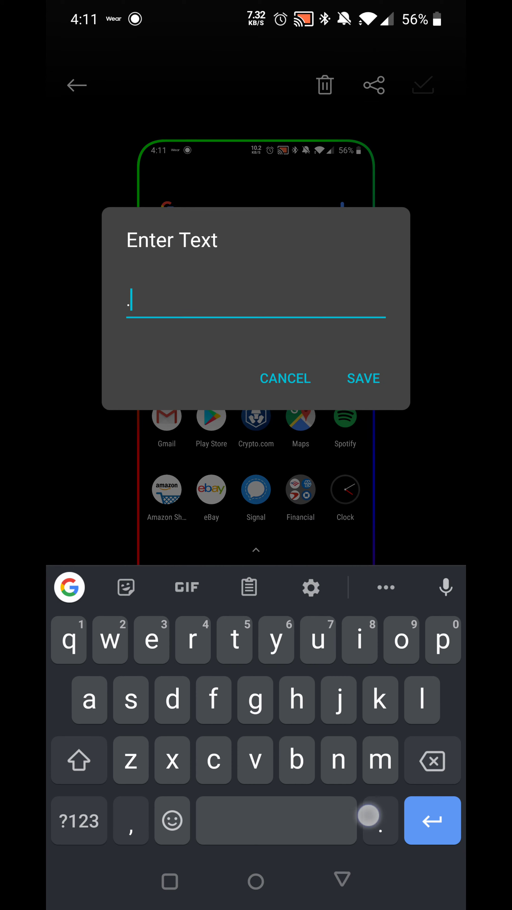